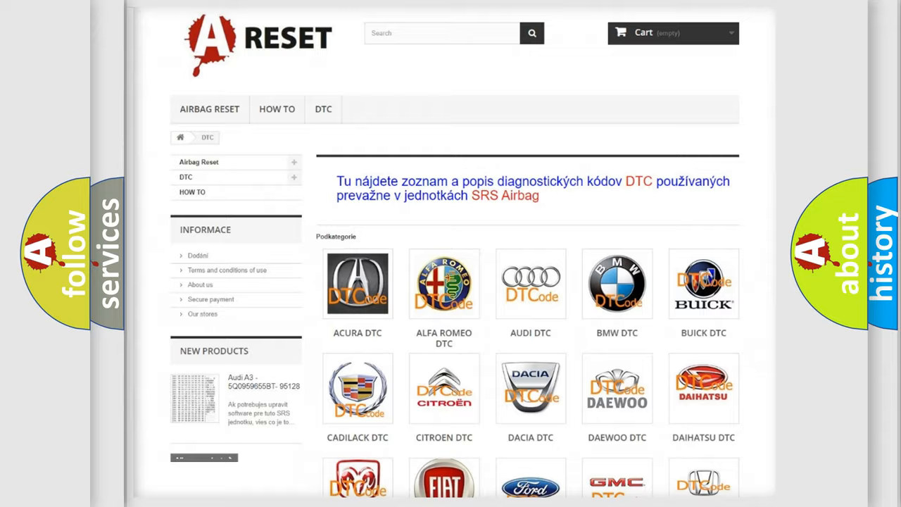
# Go to the Lincoln DTC page and browse its diagnostic code subcategories such as B0001:13.
pyautogui.scroll(-3)
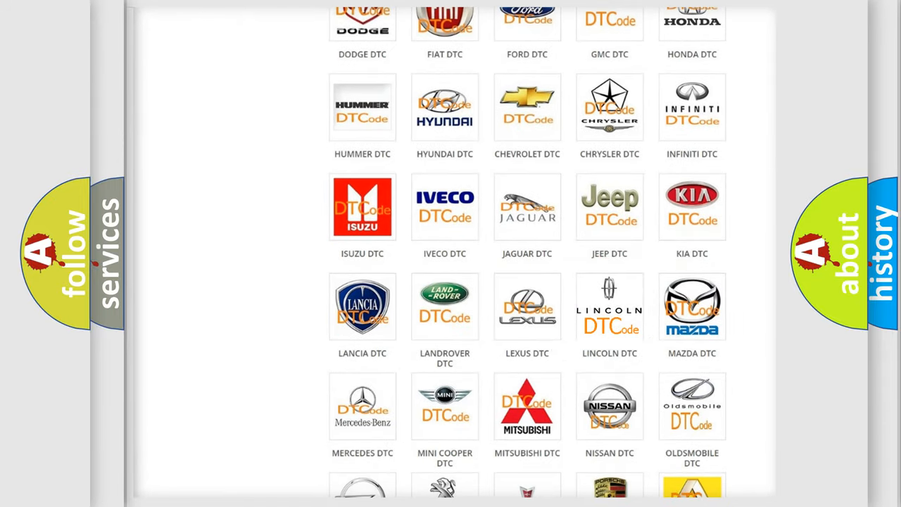
pyautogui.click(610, 307)
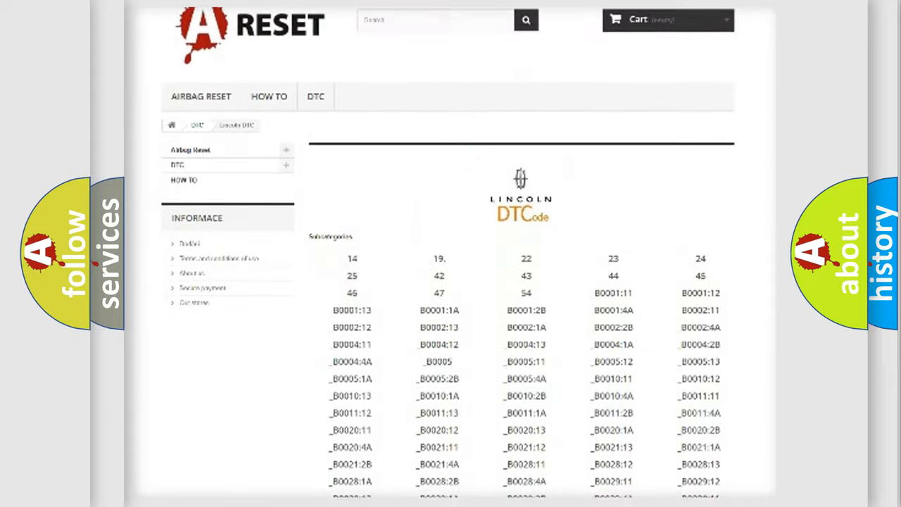
pyautogui.scroll(-3)
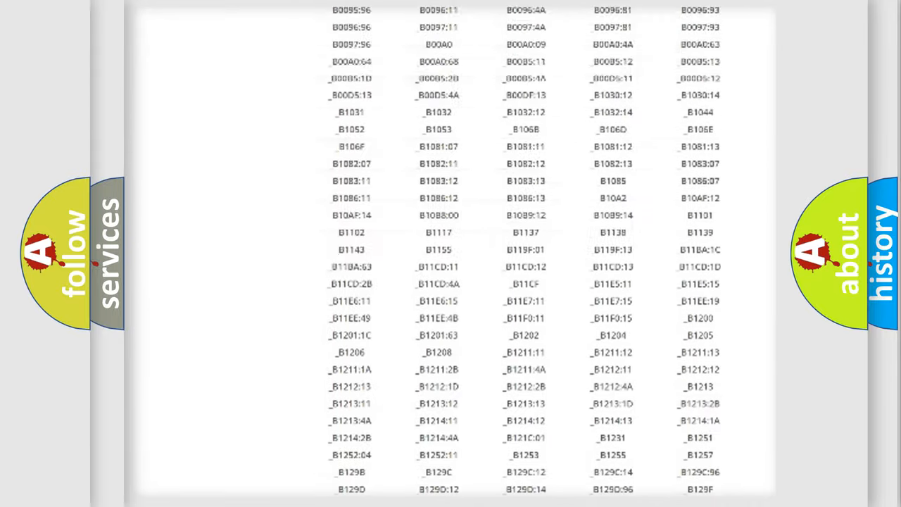
pyautogui.scroll(3)
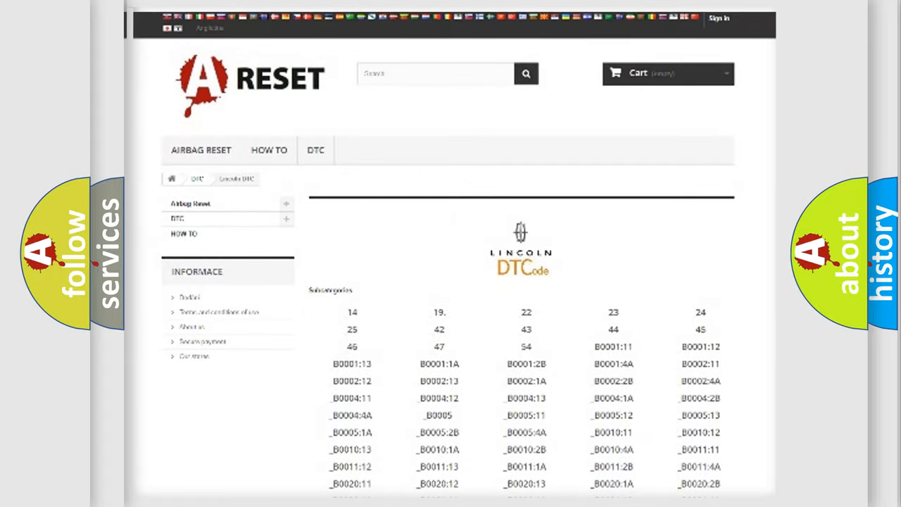